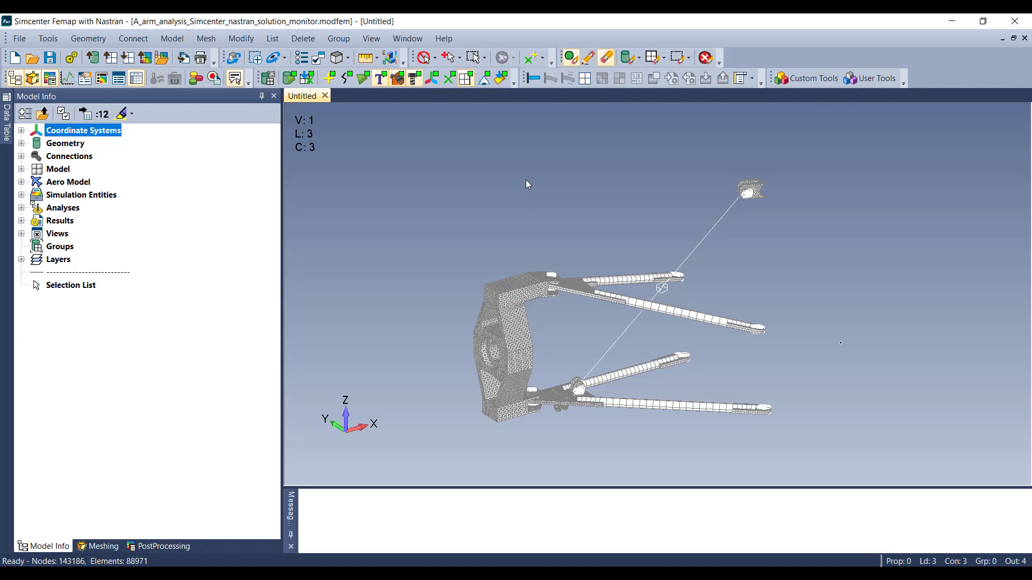
Open the Analysis Set Manager and expand the nonlinear kinematic set to Executive/Solution options
left_click(172, 38)
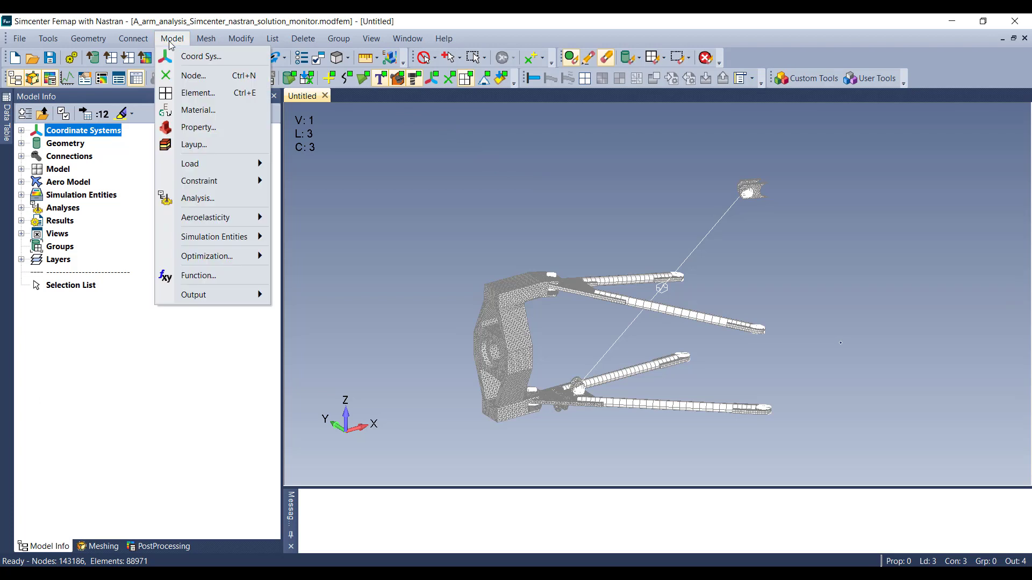
left_click(197, 199)
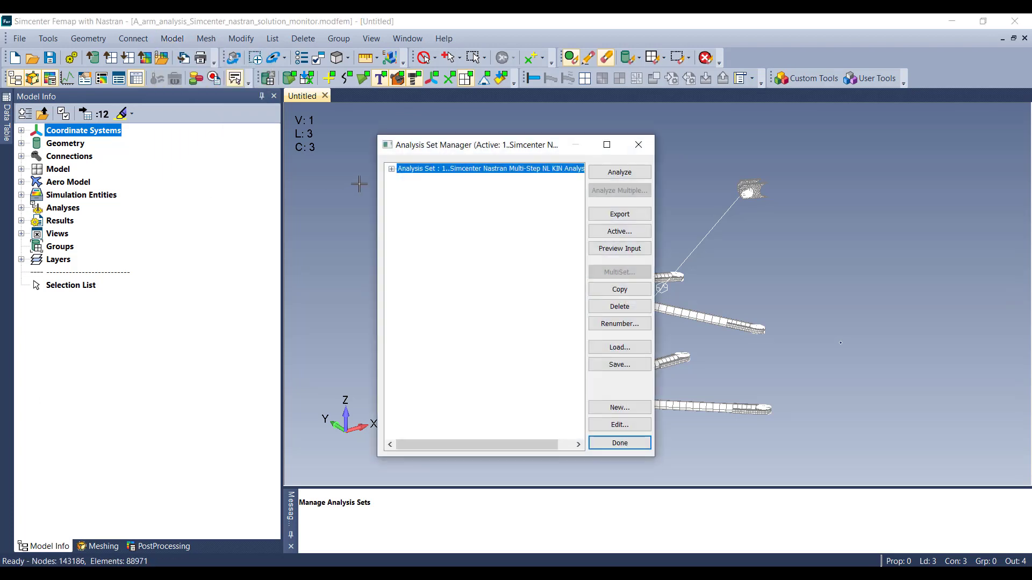
left_click(391, 168)
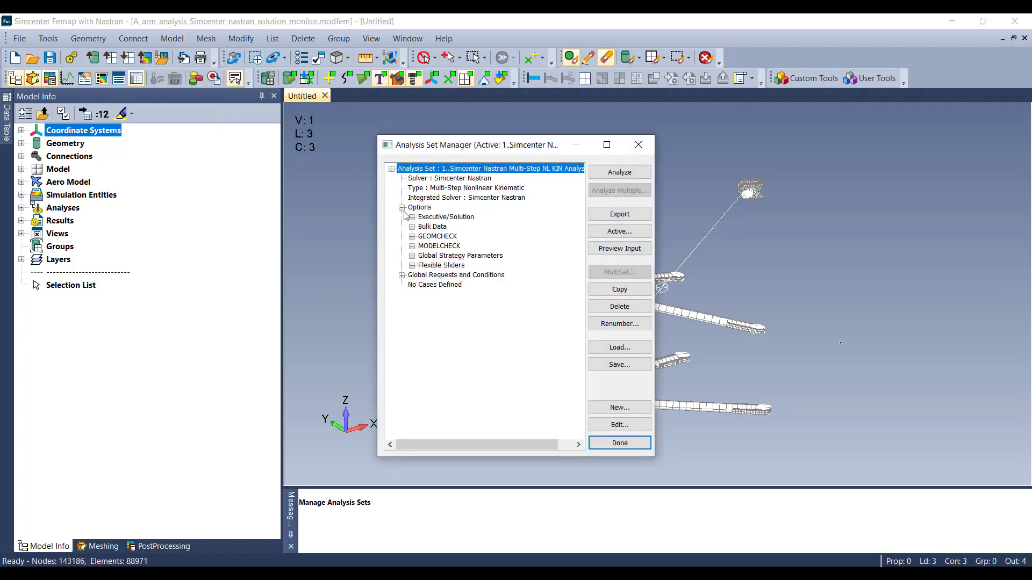
left_click(446, 217)
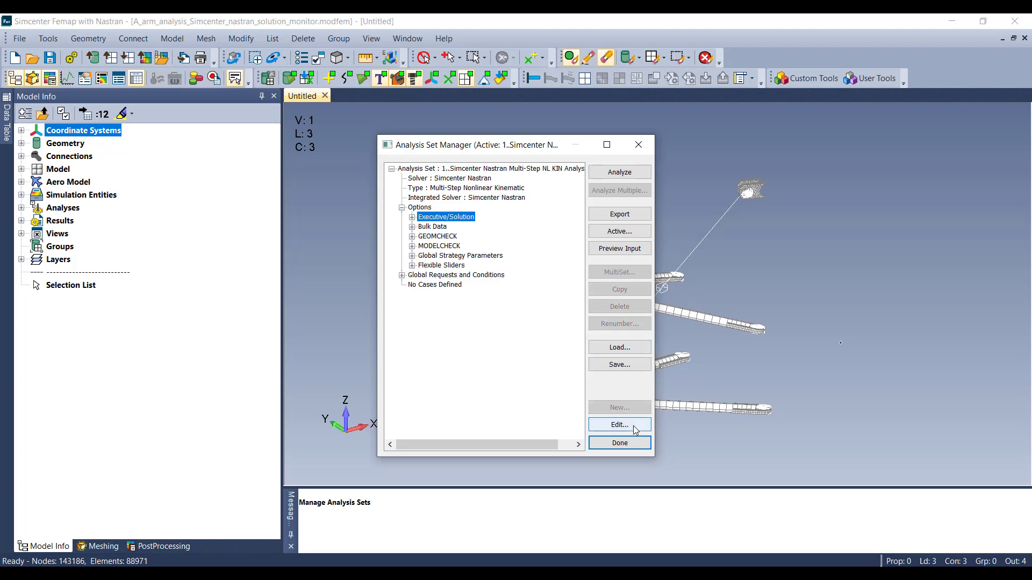
Set Solution Monitor to '2..Launch Simcenter Nastran's Solution Monitor' in the executive options
left_click(618, 424)
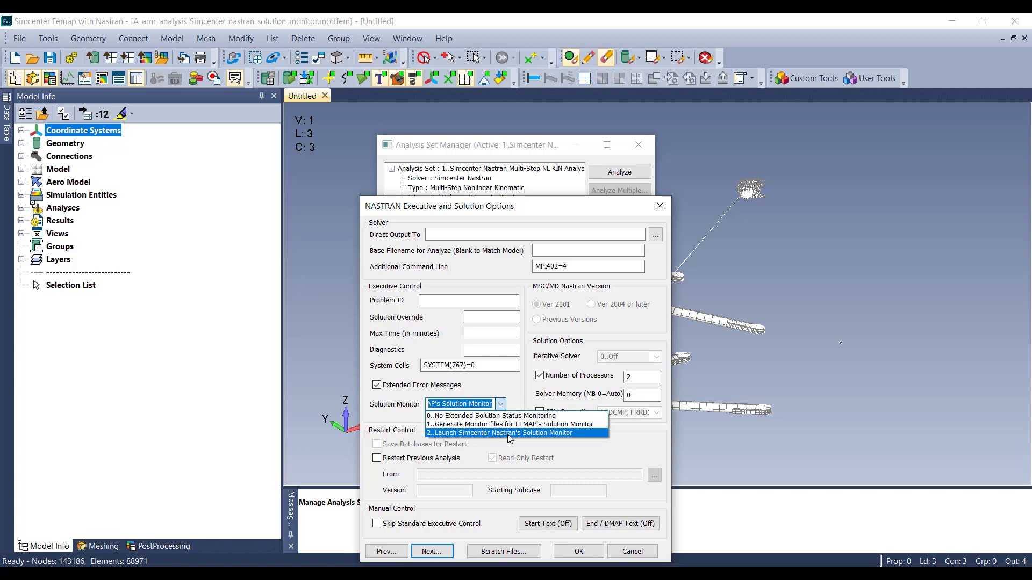
left_click(499, 433)
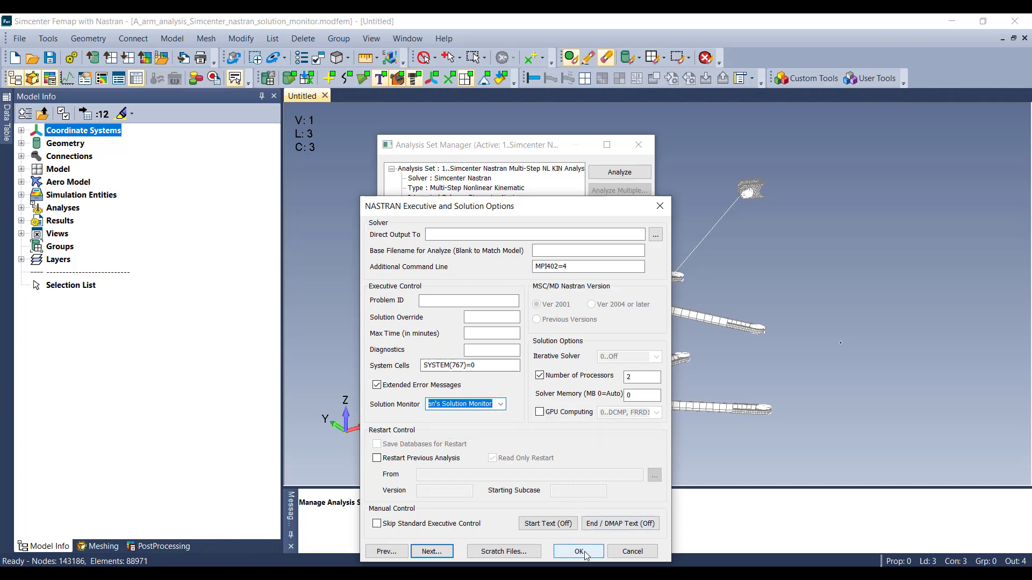
left_click(578, 551)
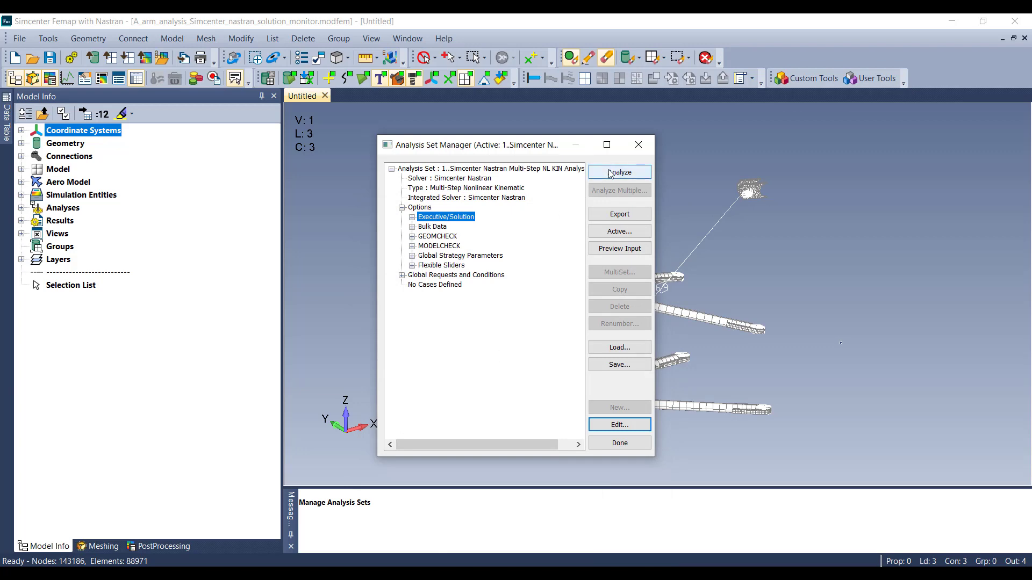
Analyze the A-arm analysis set and view the SOL402 computation log
left_click(617, 172)
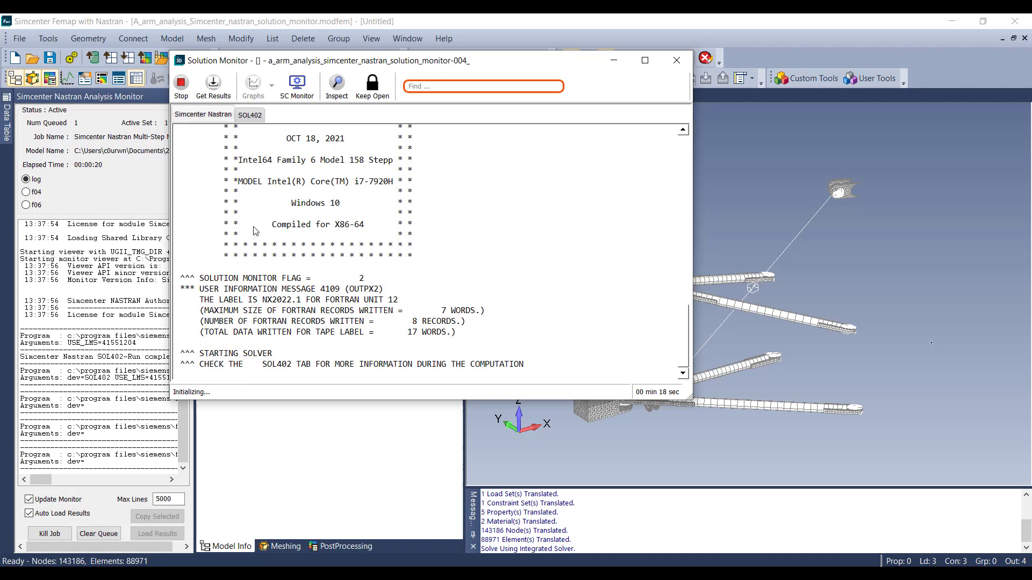
left_click(249, 114)
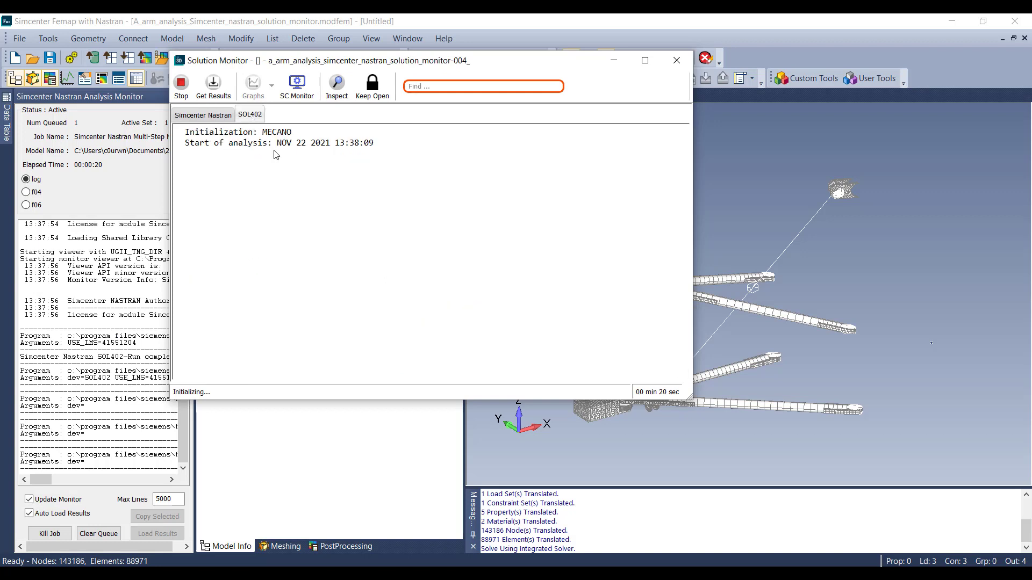
mouse_move(326, 203)
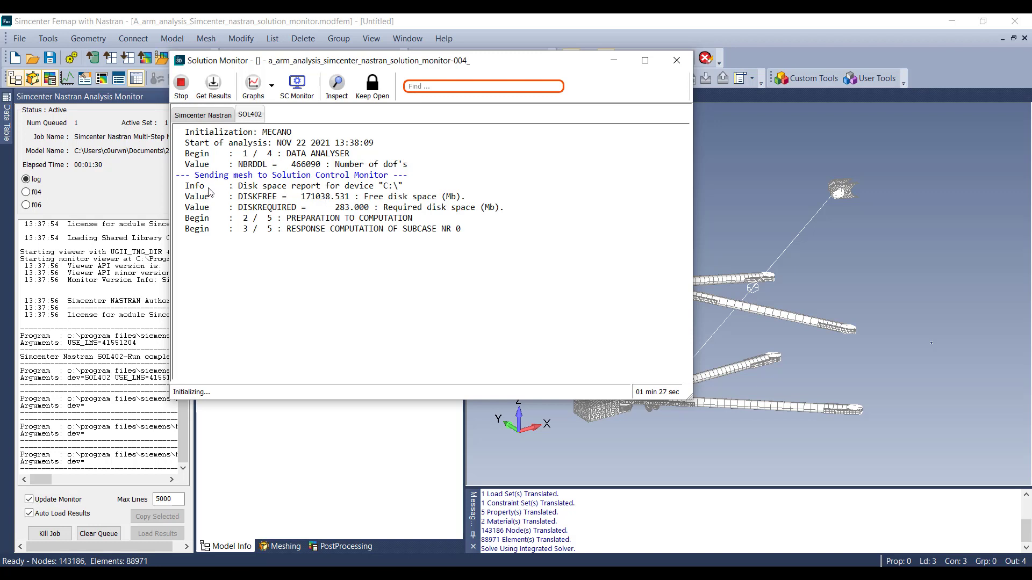
mouse_move(263, 184)
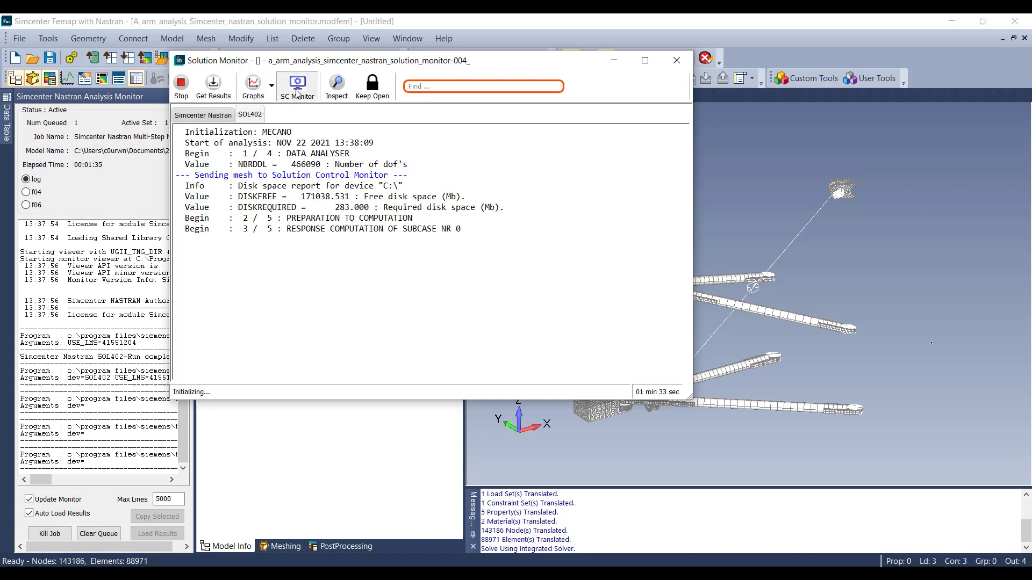
Open SC Monitor and colour the A-arm mesh by Displacement Magnitude
left_click(296, 85)
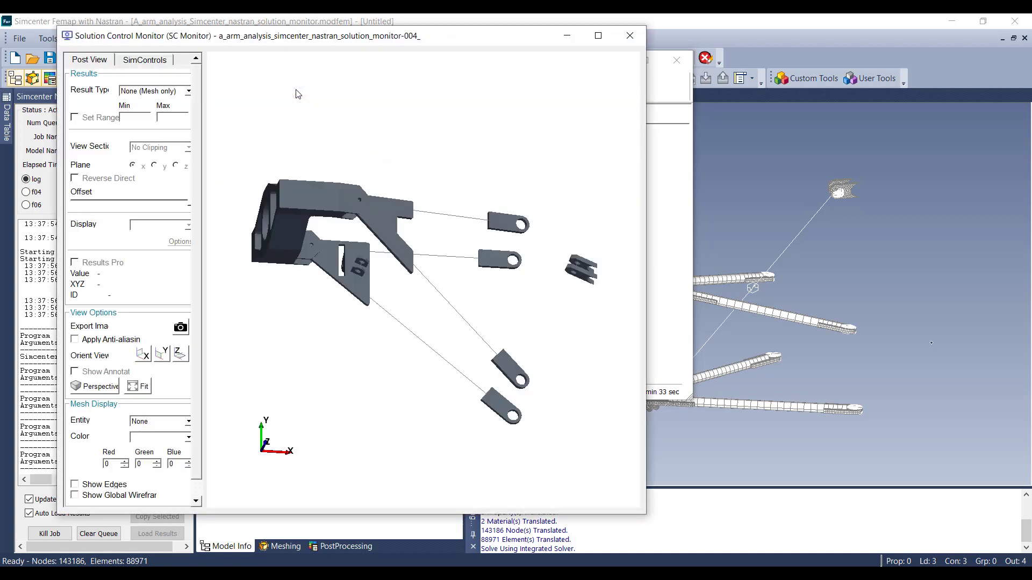
mouse_move(358, 77)
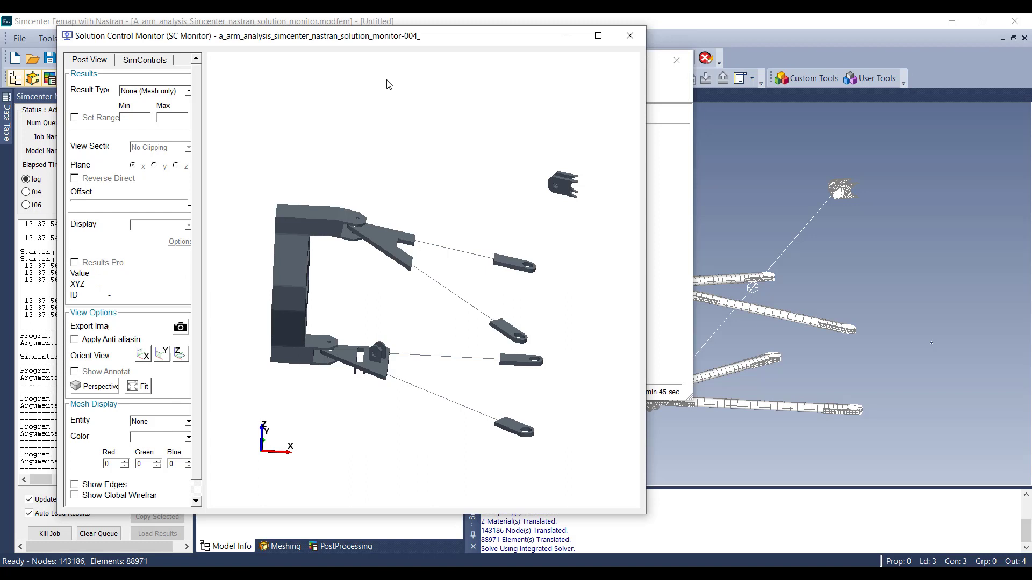
mouse_move(282, 77)
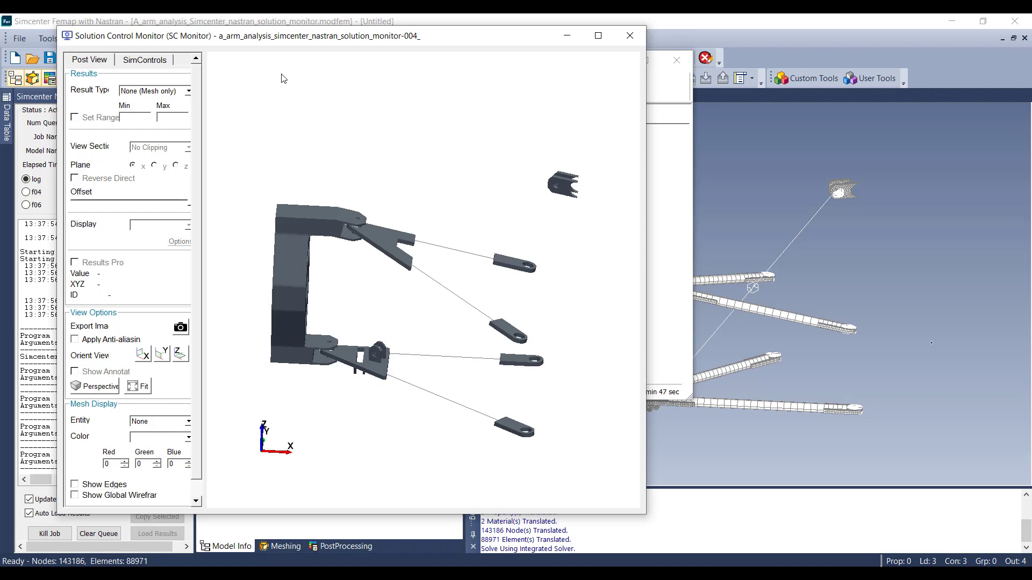
mouse_move(107, 96)
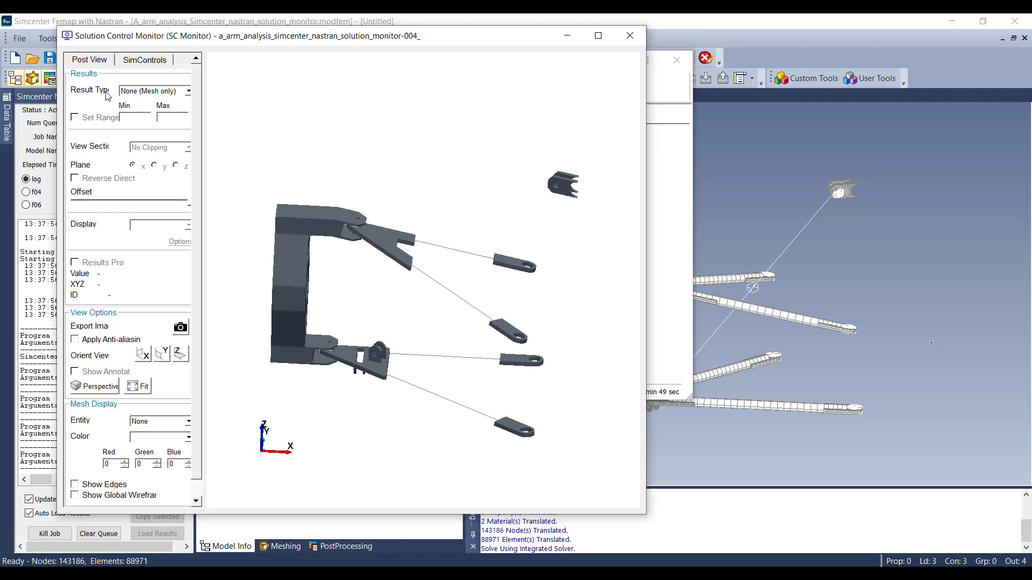
left_click(188, 91)
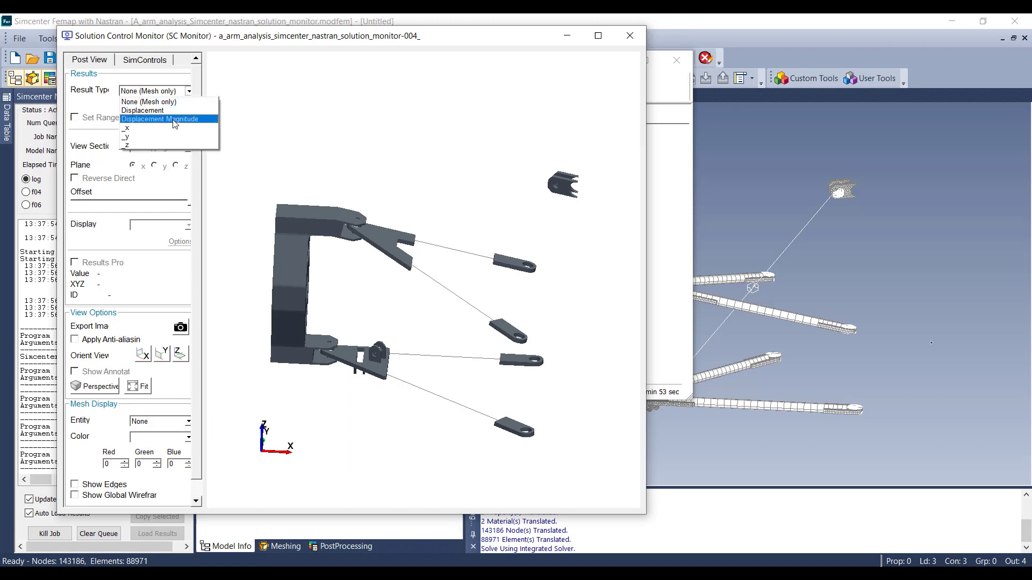
left_click(161, 120)
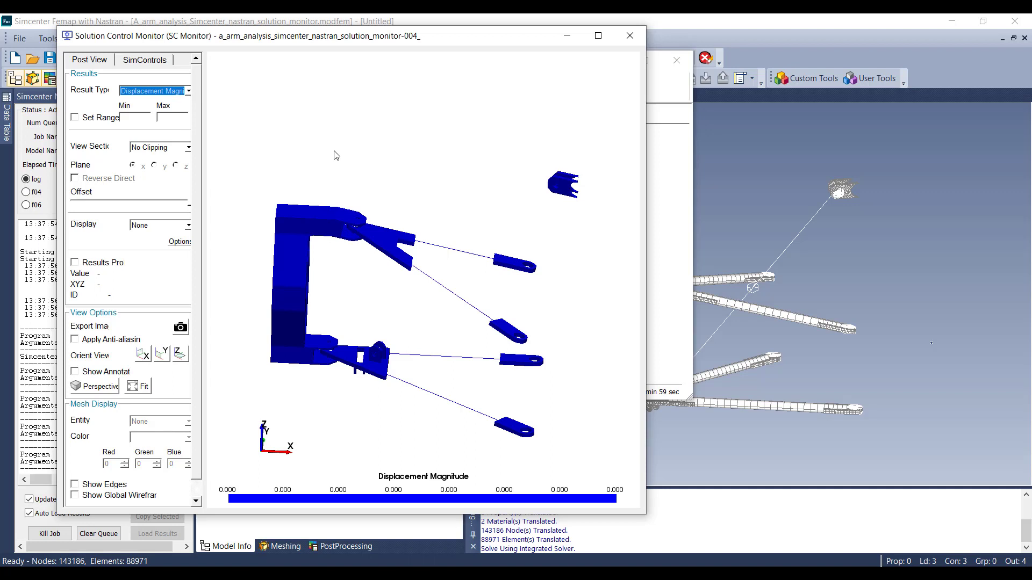
mouse_move(142, 319)
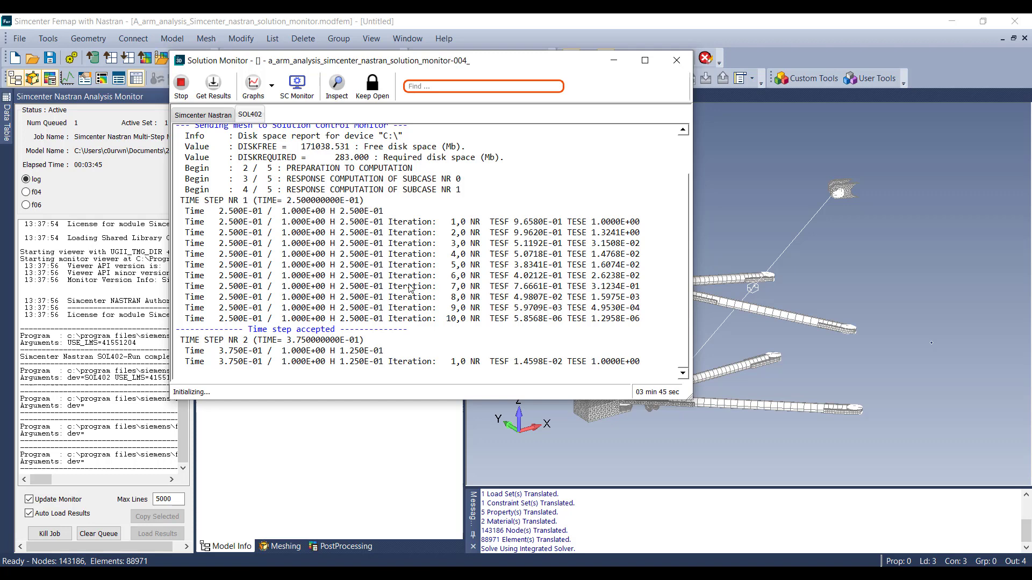
mouse_move(415, 335)
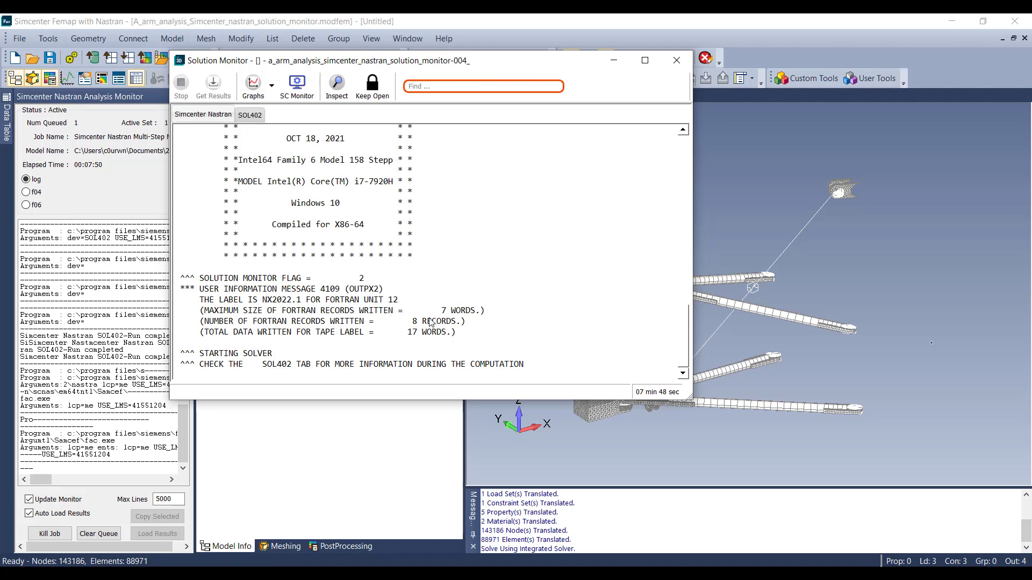
mouse_move(257, 129)
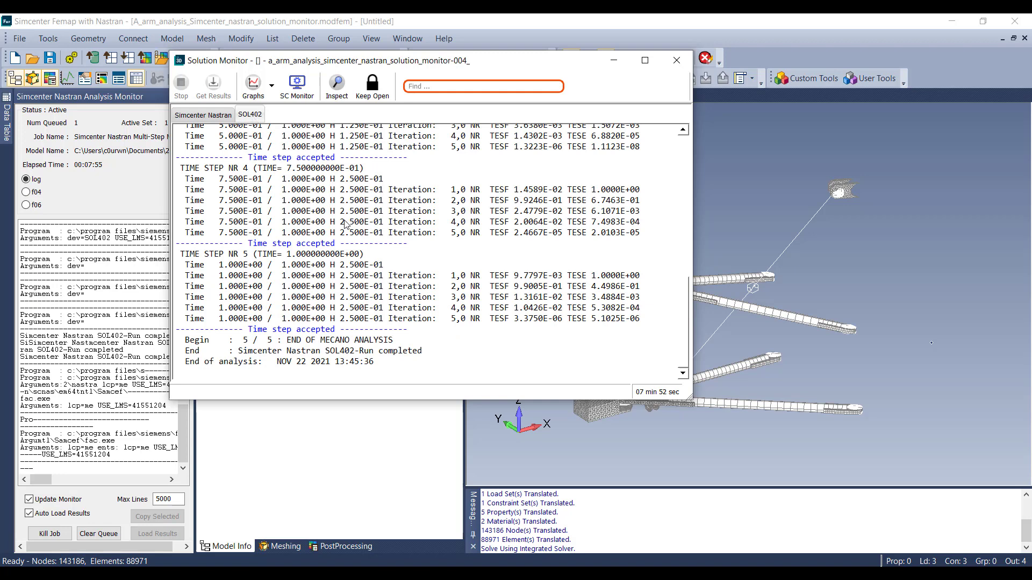
mouse_move(380, 321)
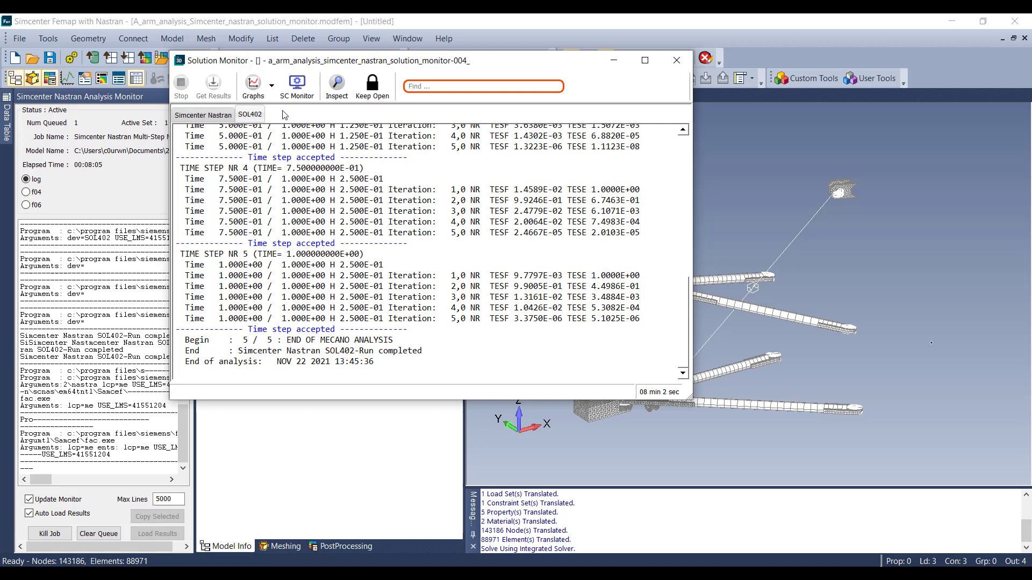
Monitor the SOL402 job until END OF JOB and the Review Results prompt appear
left_click(296, 82)
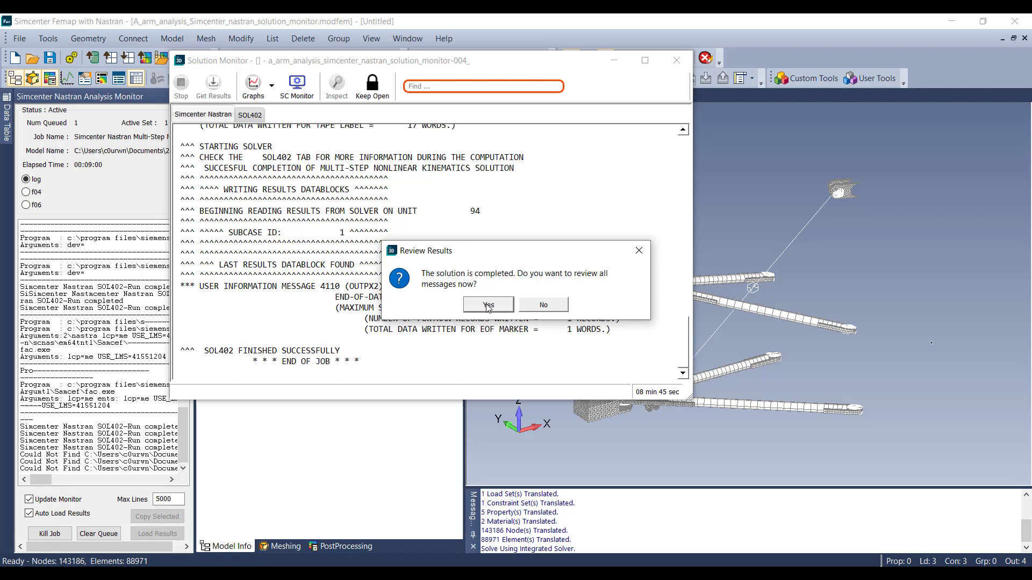
Accept reviewing all messages, read the SOL402 time-step log, and list available graphs
left_click(488, 304)
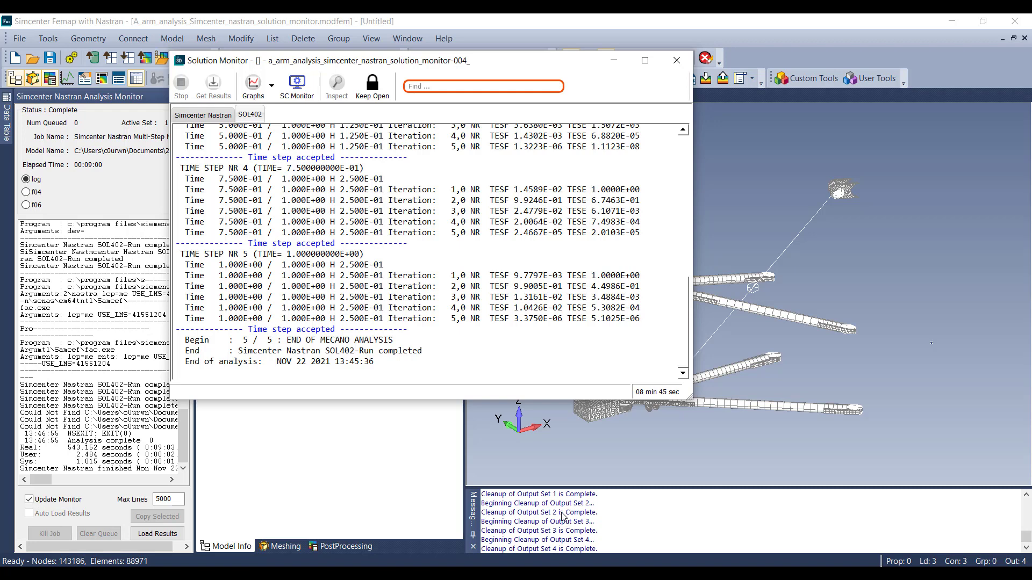
mouse_move(434, 302)
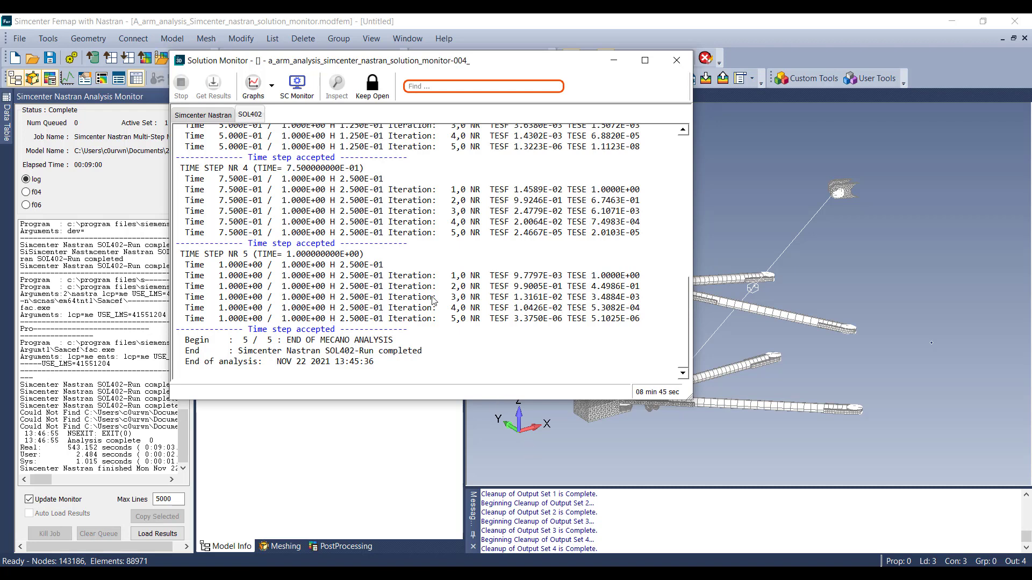
mouse_move(354, 217)
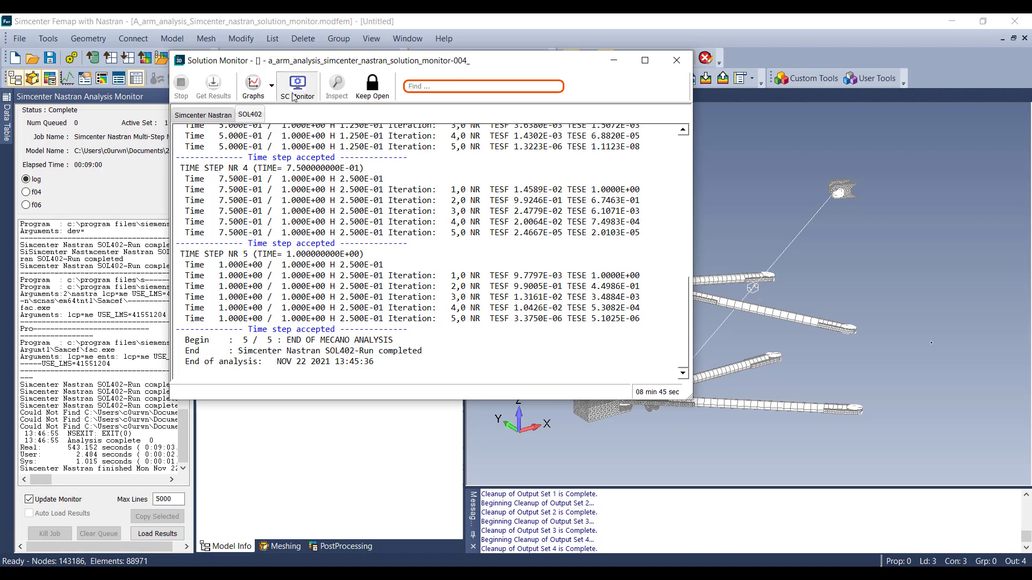
left_click(297, 84)
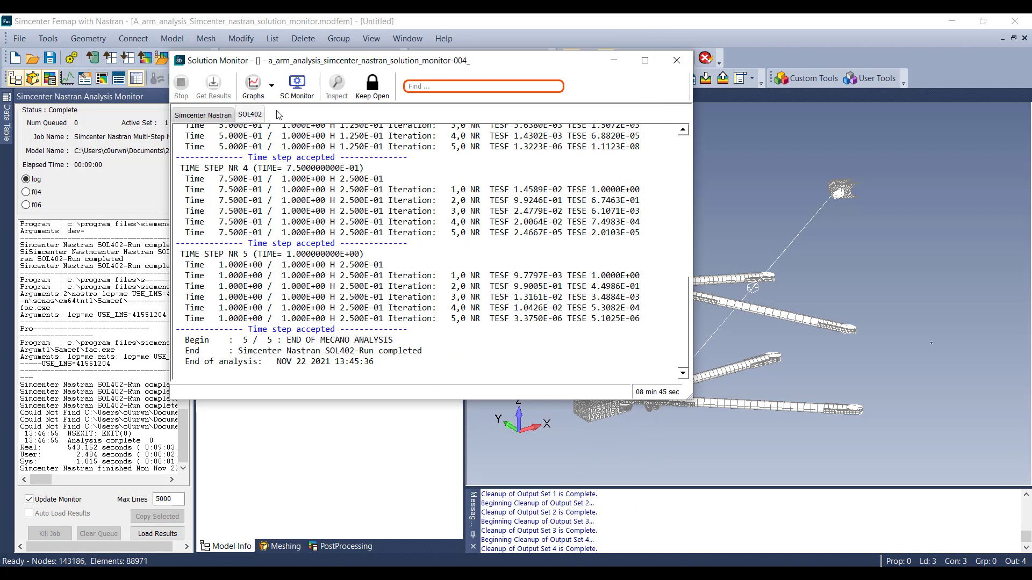
left_click(271, 86)
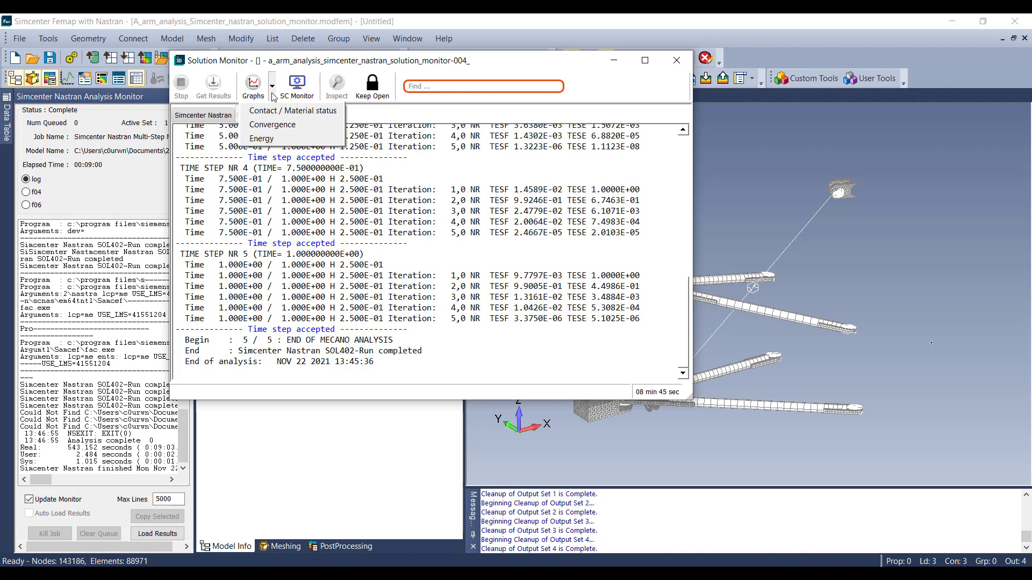
mouse_move(272, 124)
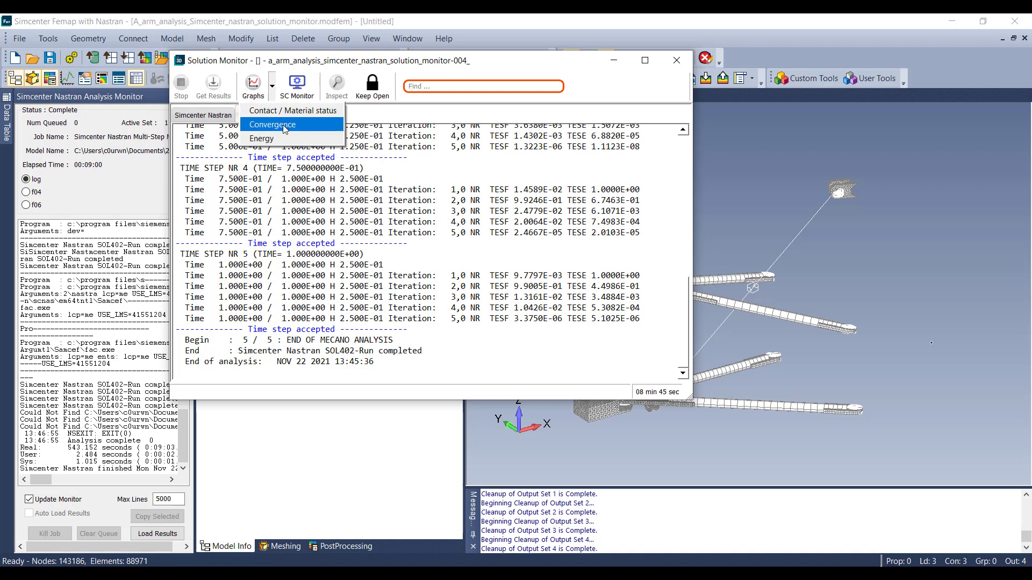
View the Time Steps, Convergence Criteria and Cumulative Iteration convergence graphs, then dismiss them
left_click(272, 124)
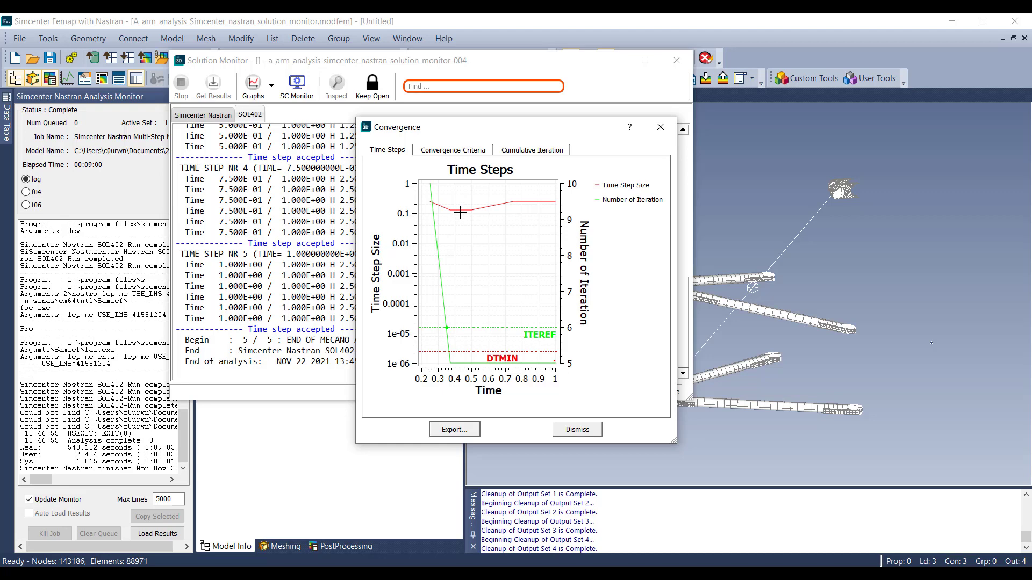
mouse_move(611, 196)
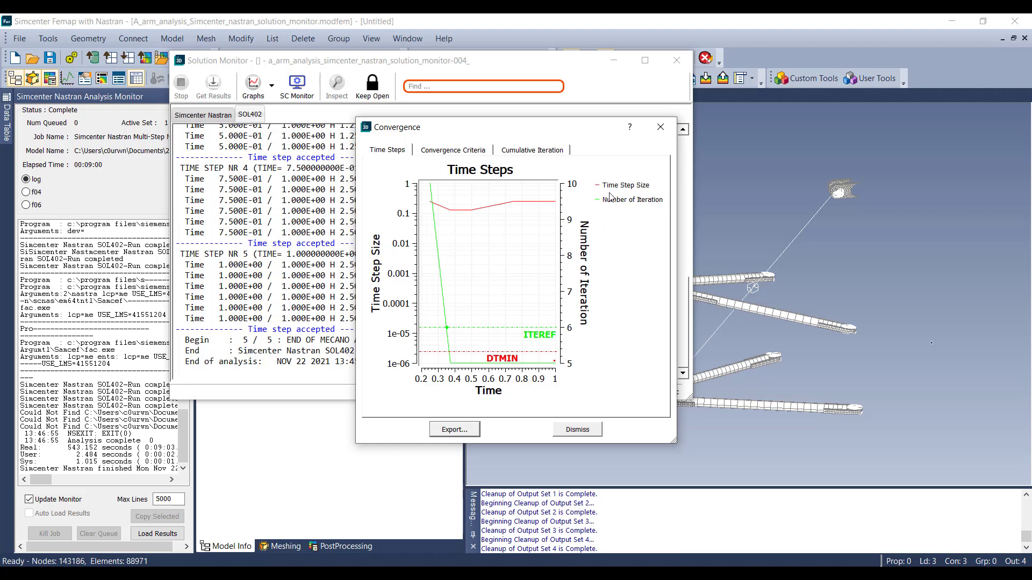
mouse_move(616, 208)
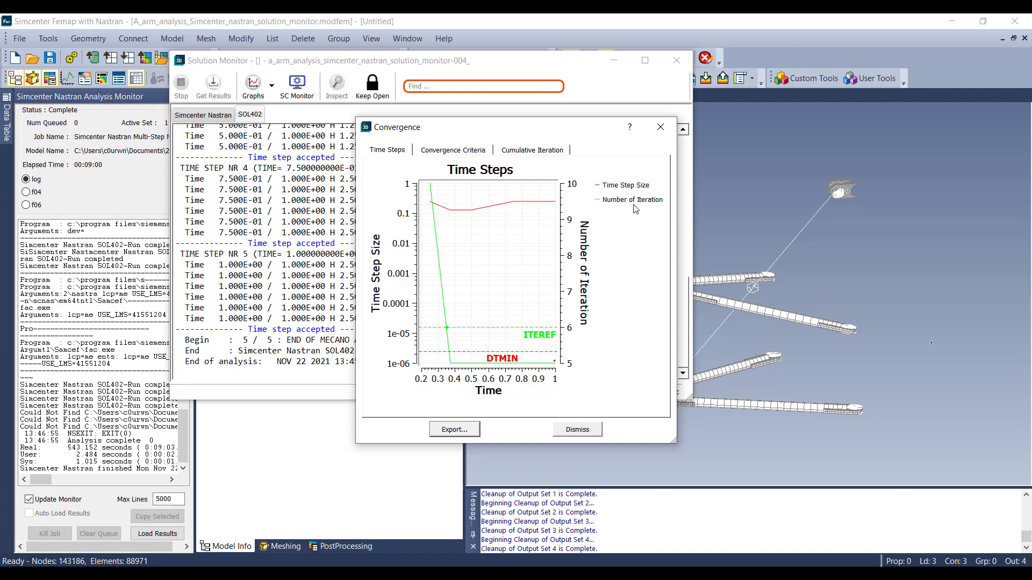
left_click(452, 149)
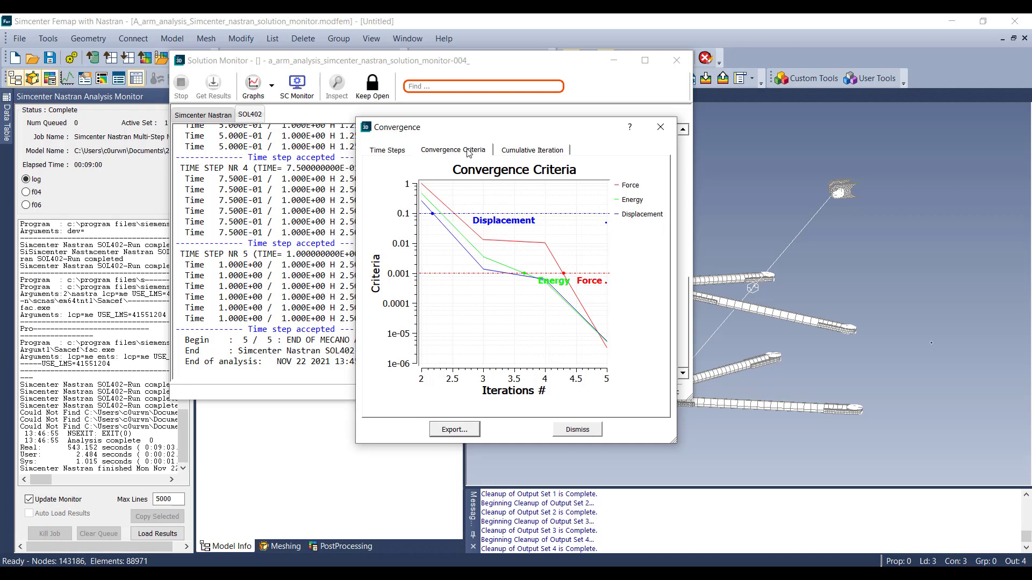
mouse_move(633, 197)
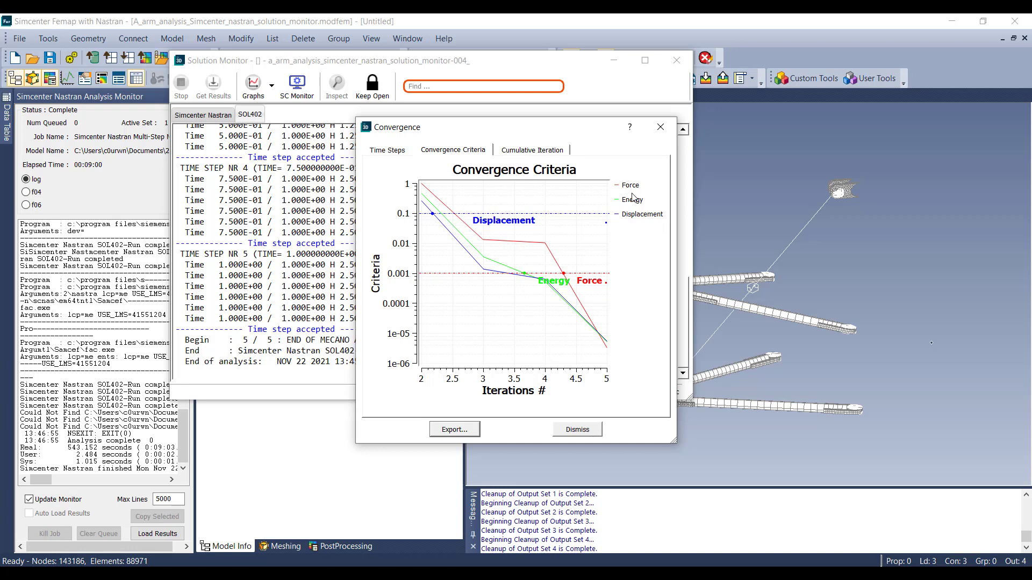
left_click(532, 150)
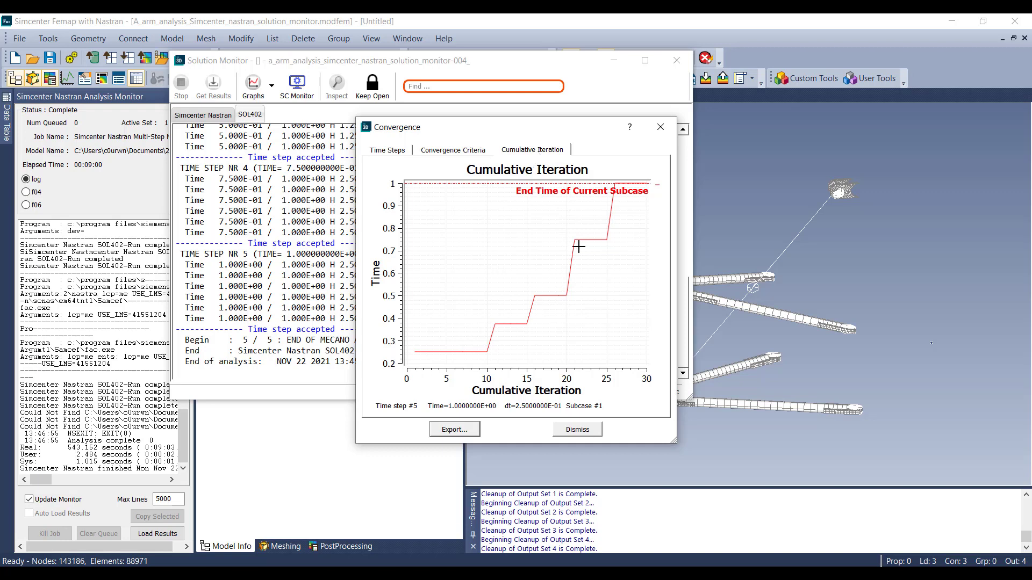
left_click(387, 150)
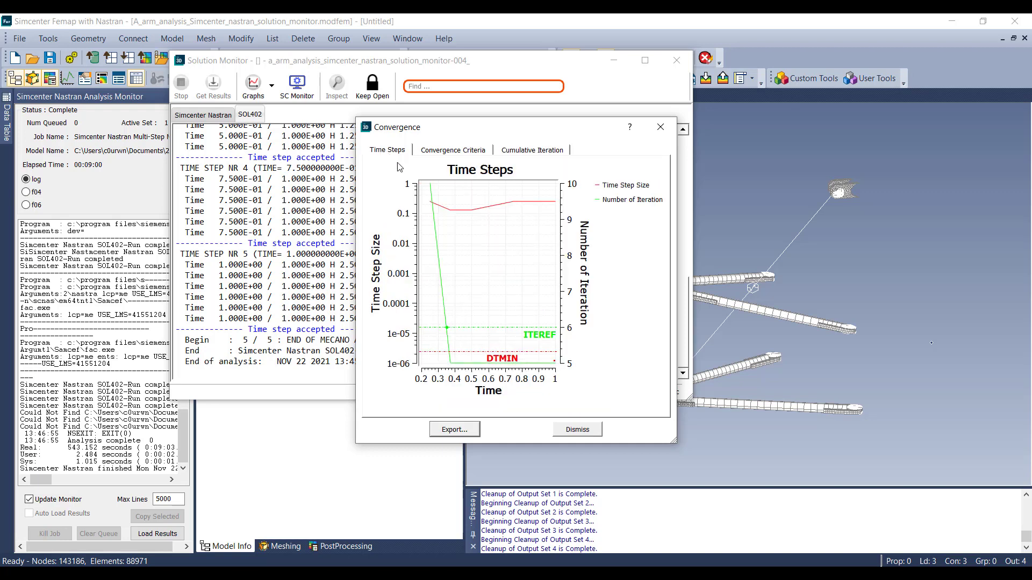
left_click(576, 429)
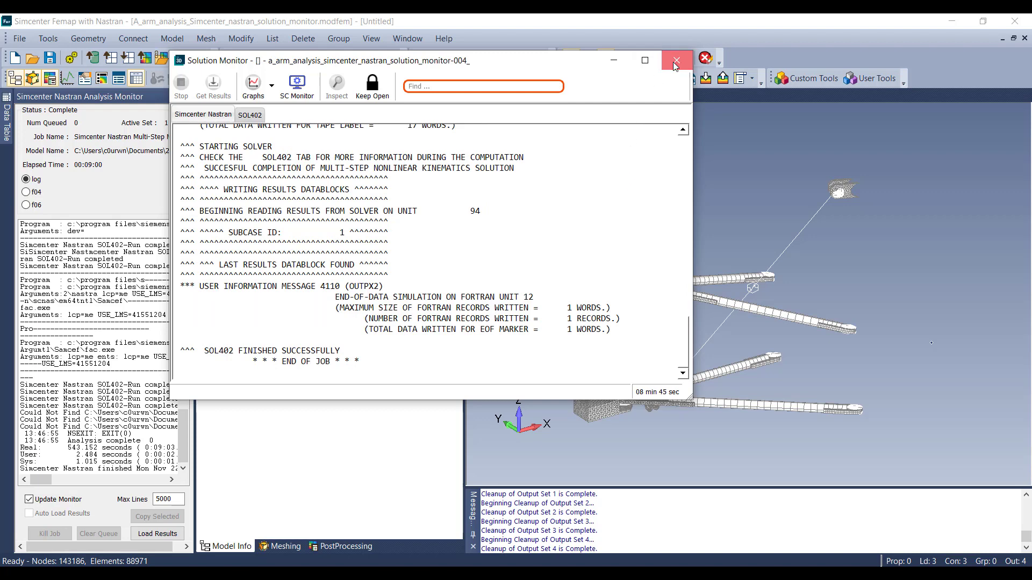
Close Solution Monitor and contour output set Case 1 Time 1 with solid von Mises, bar and beam stresses
left_click(675, 59)
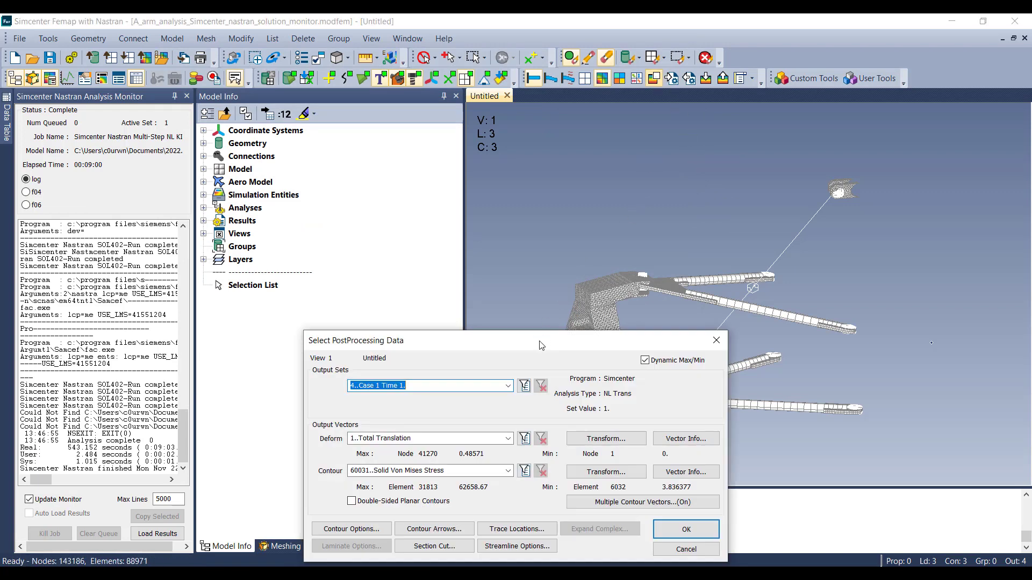
left_click(535, 194)
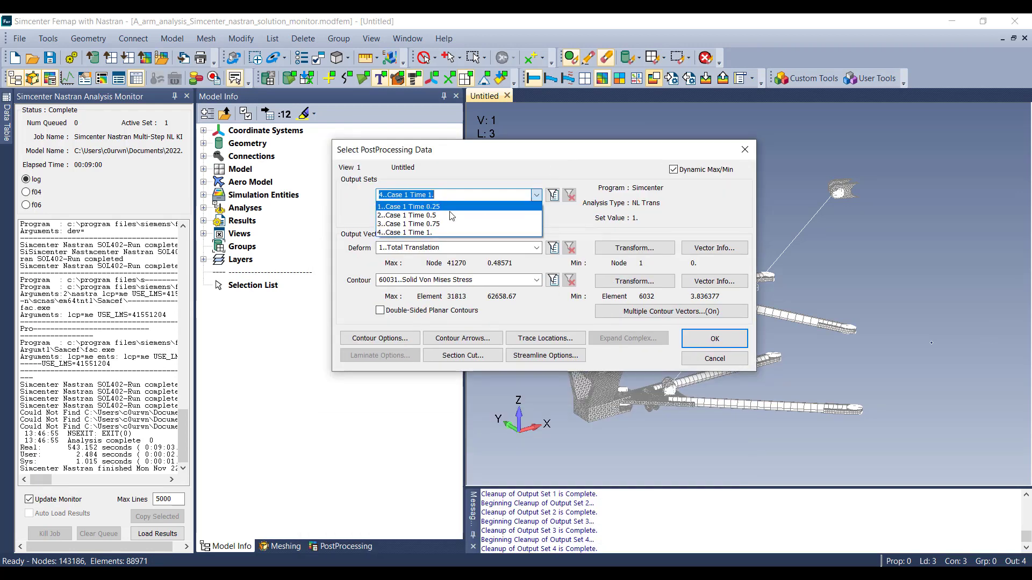
left_click(407, 232)
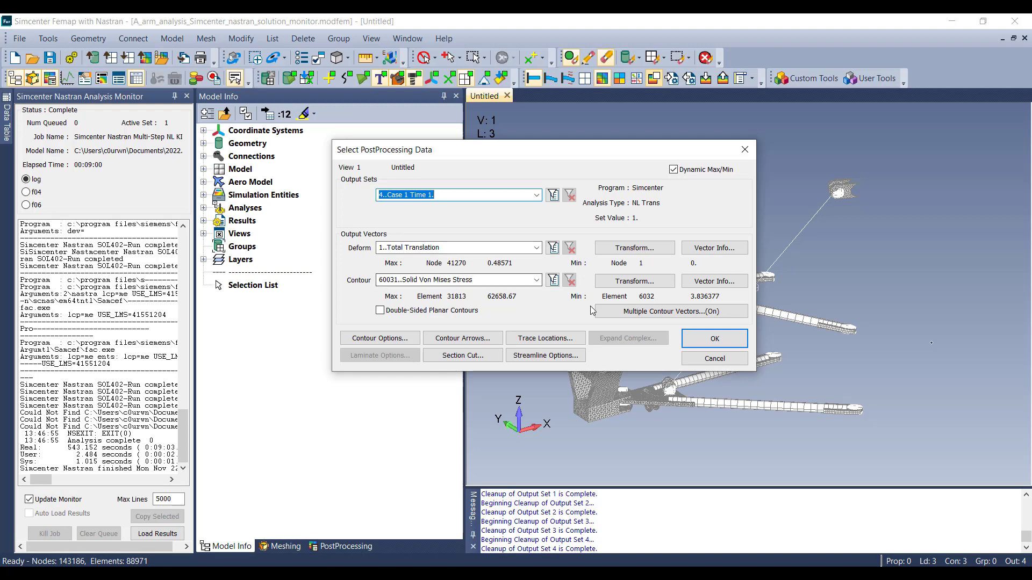
left_click(669, 311)
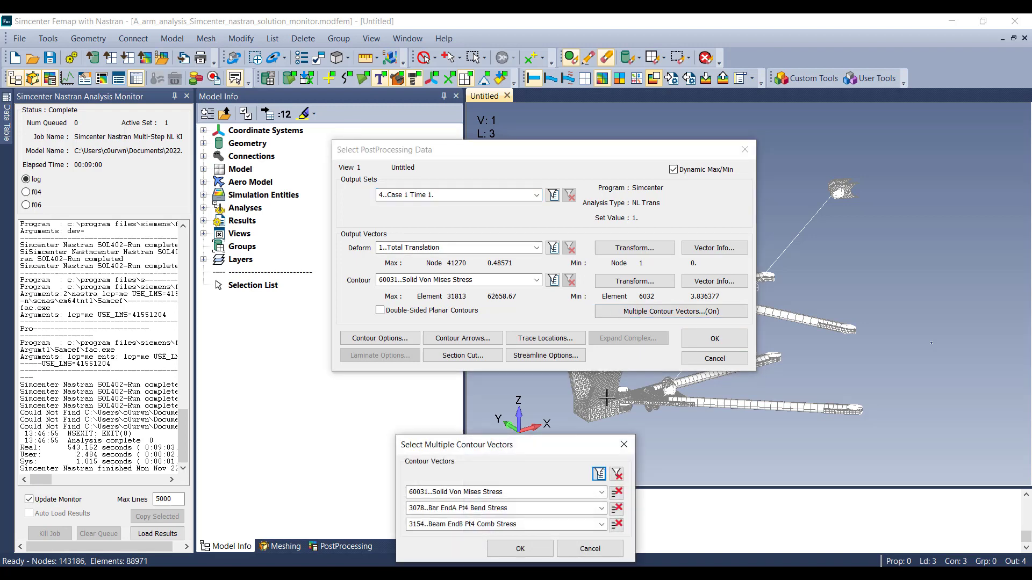
left_click(504, 508)
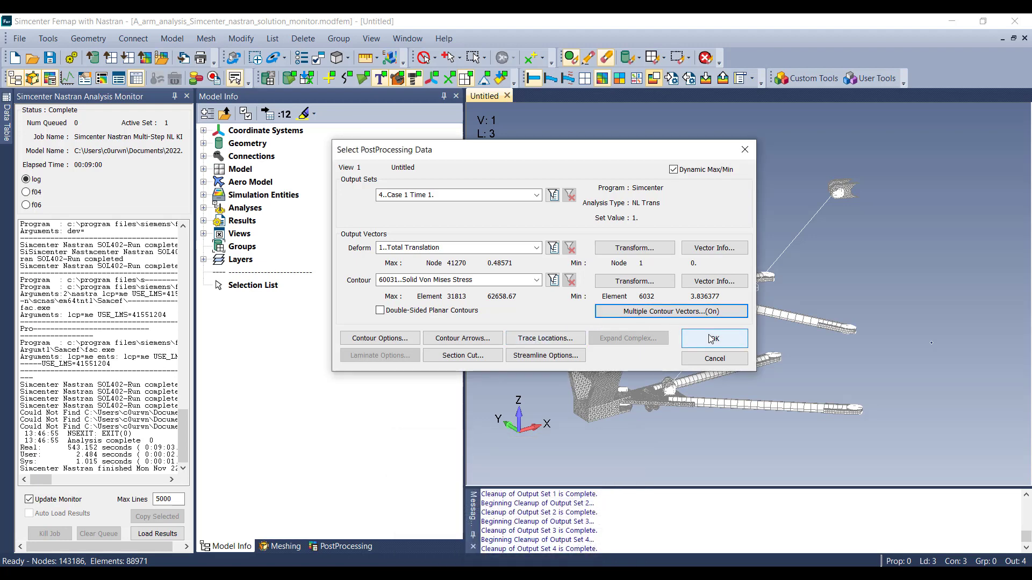
left_click(713, 338)
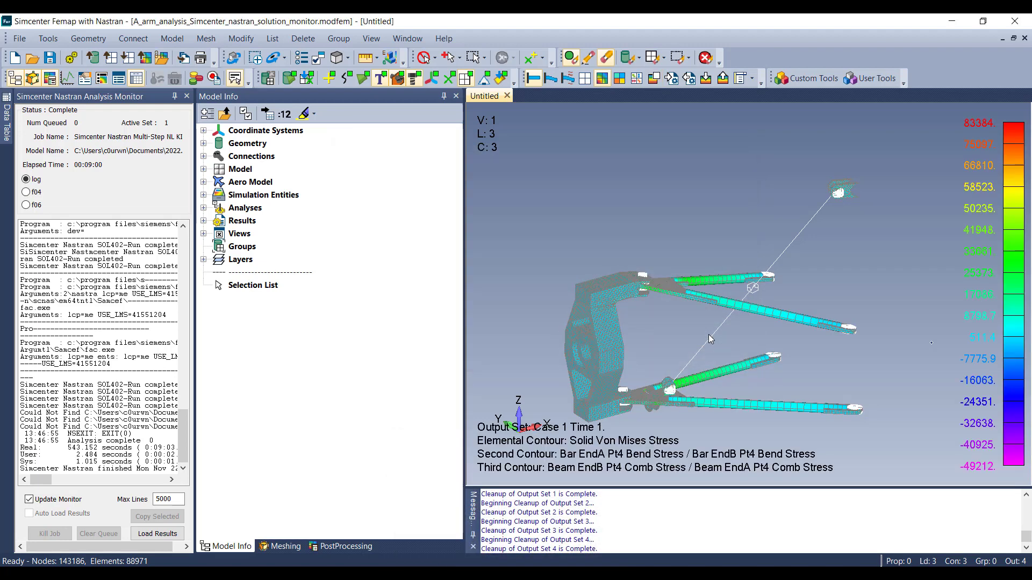